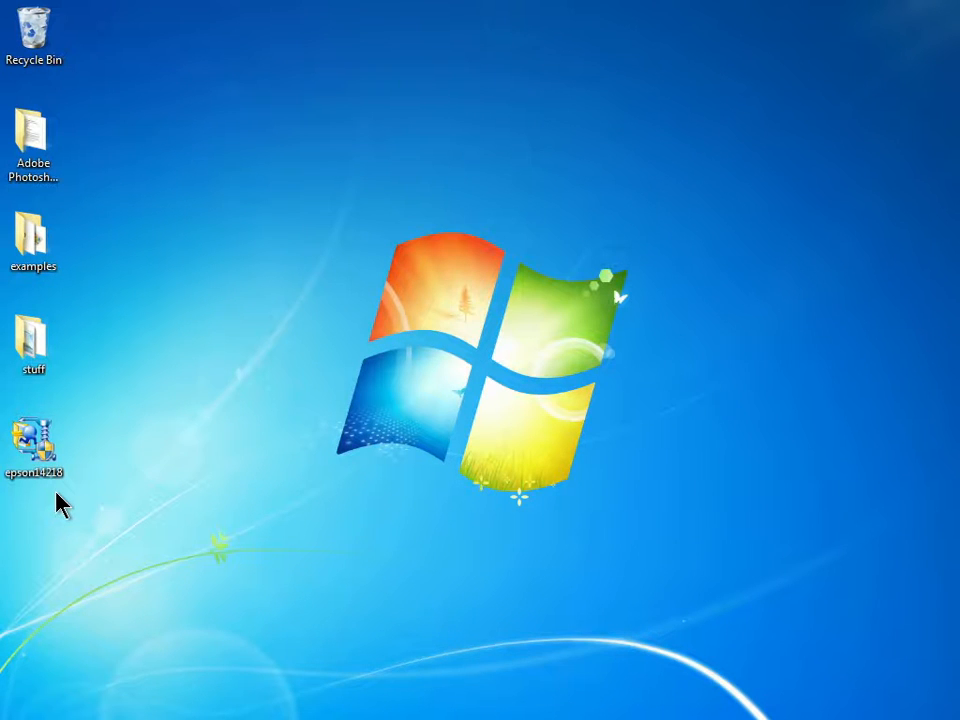
# Launch the Easy Interactive Driver installer from its desktop icon
pyautogui.click(32, 440)
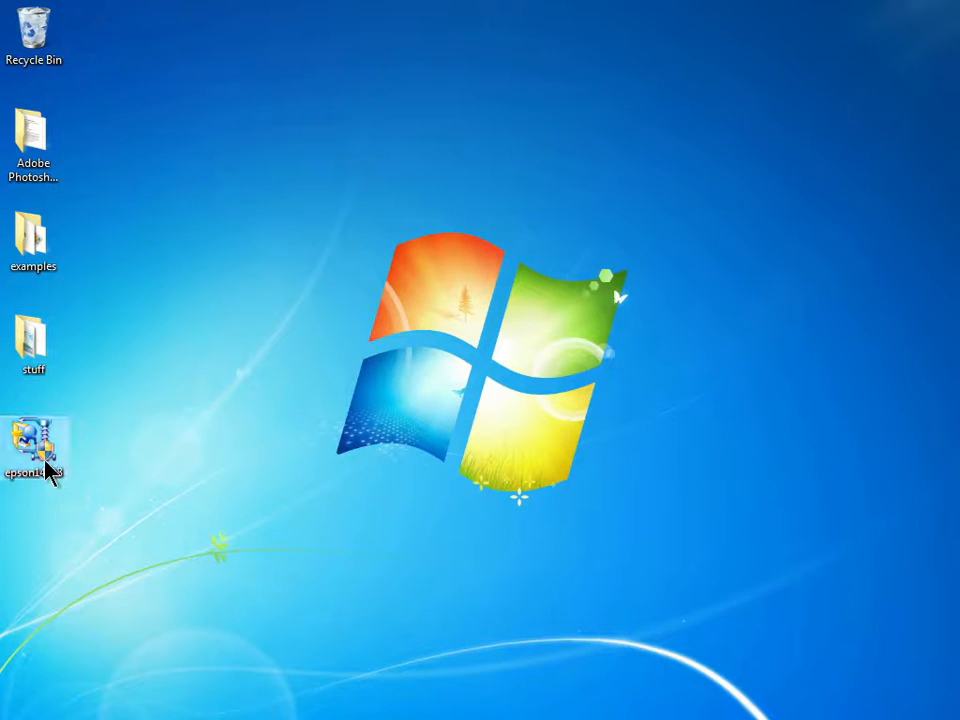
pyautogui.click(34, 444)
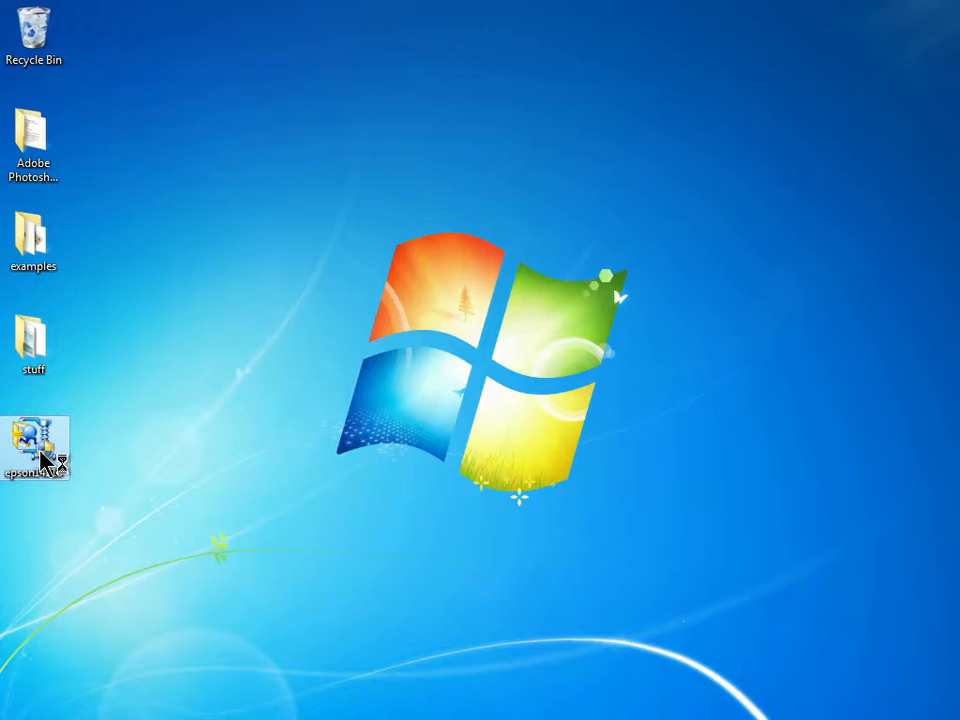
pyautogui.doubleClick(32, 444)
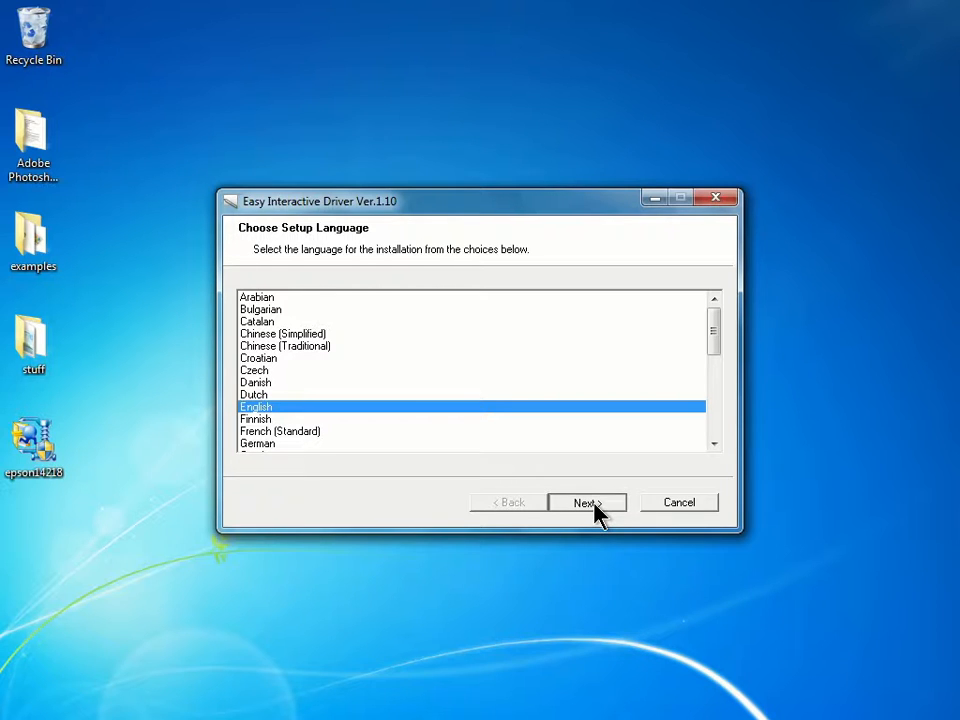
# Confirm English as the setup language and proceed to the wizard
pyautogui.click(588, 502)
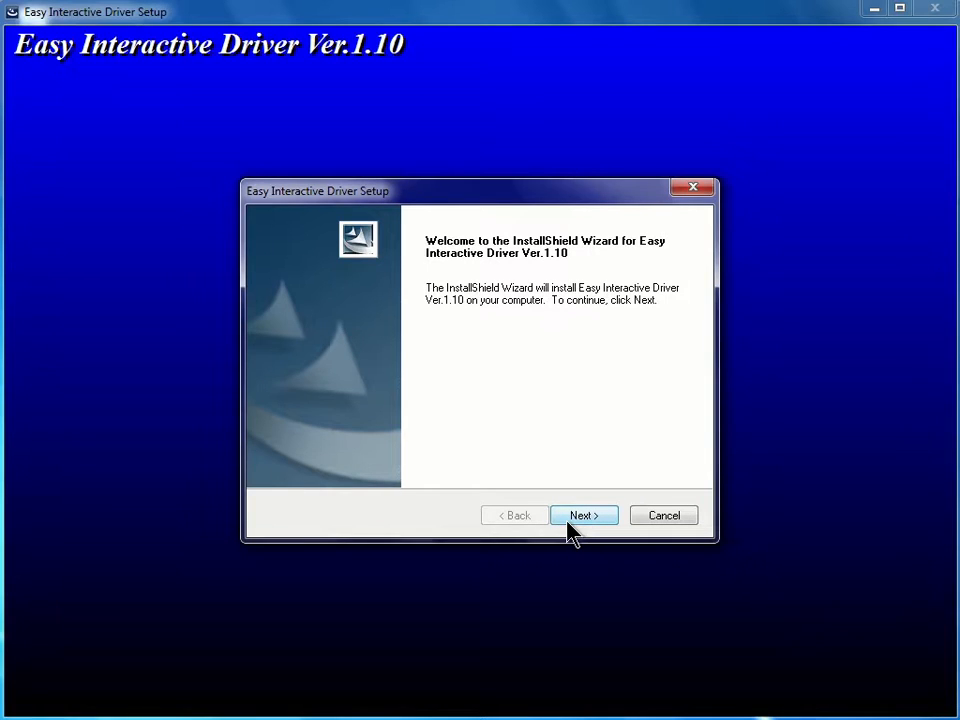
pyautogui.moveTo(590, 524)
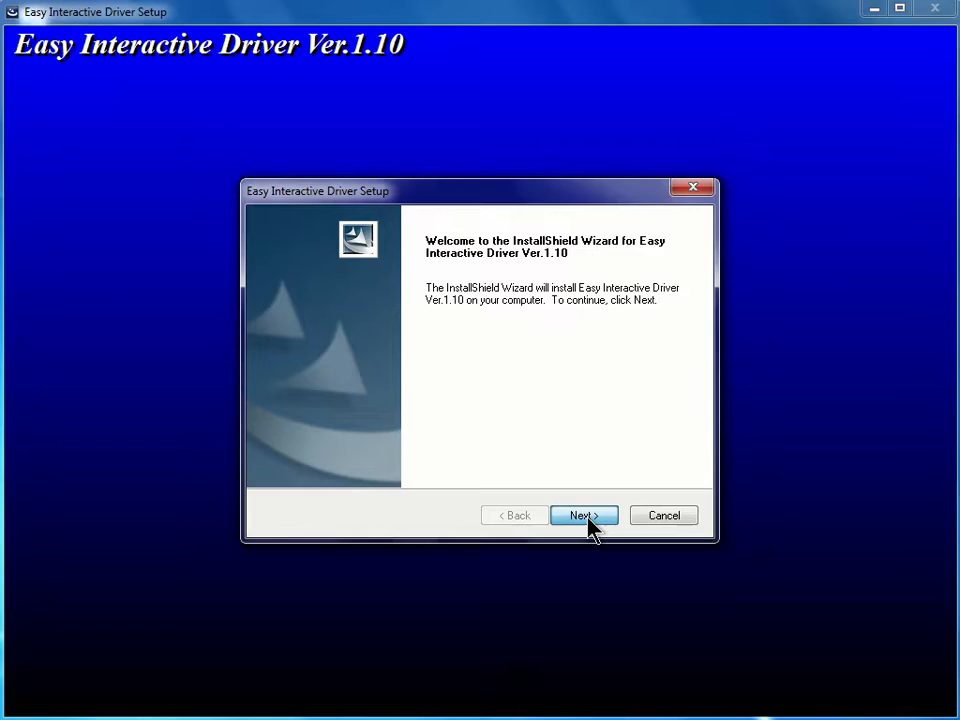
# Continue past the InstallShield welcome page to the Seiko Epson license agreement
pyautogui.click(584, 516)
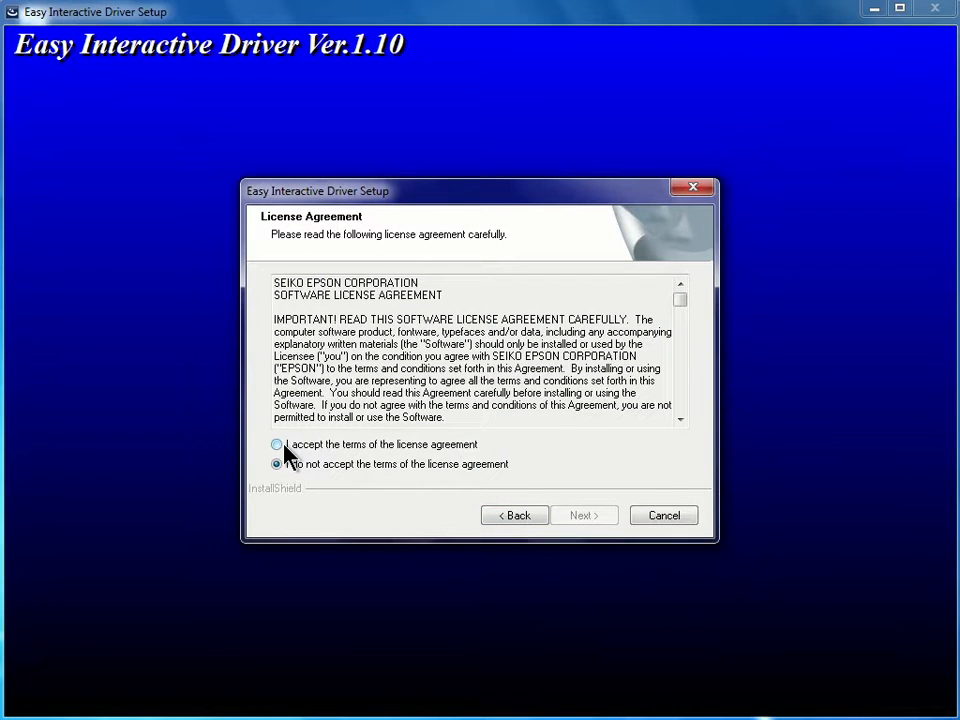
# Accept the license agreement terms and continue to the installation options
pyautogui.click(276, 444)
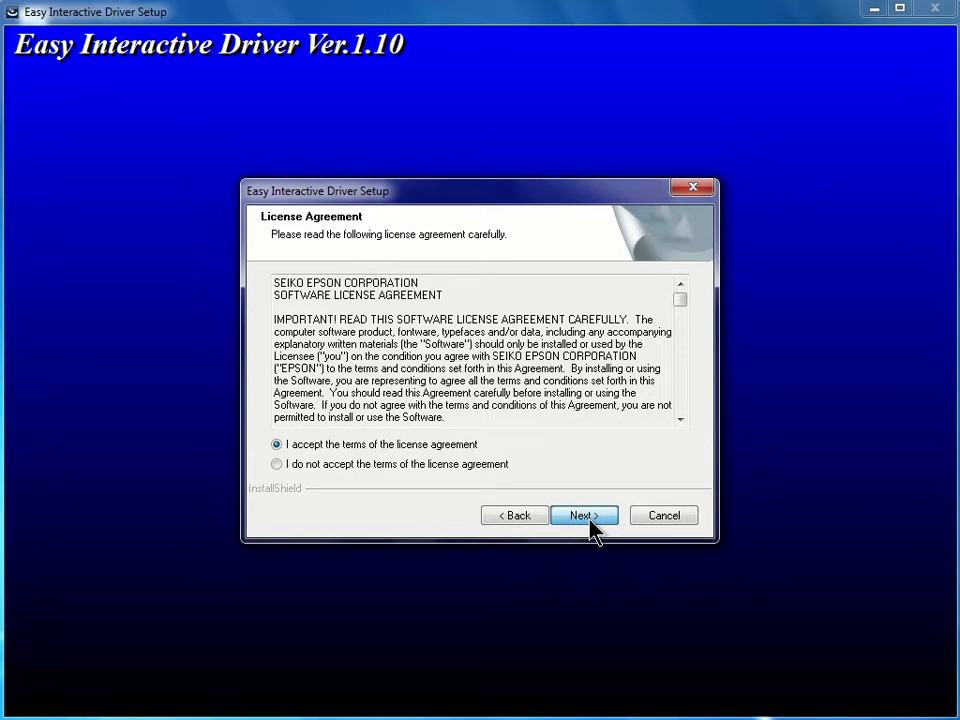
pyautogui.click(584, 516)
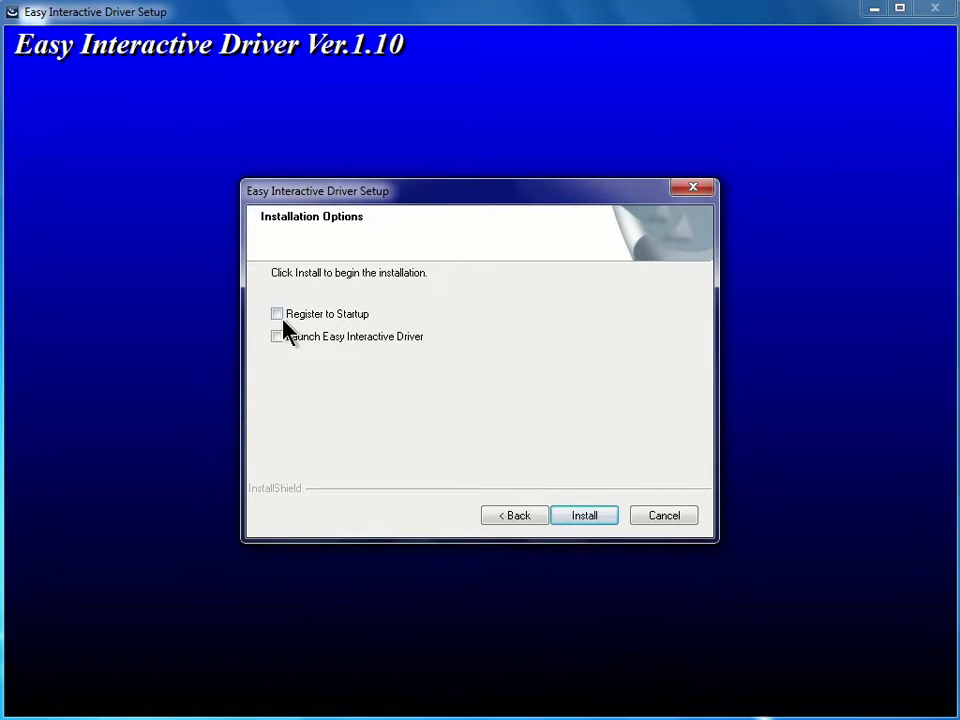
# Enable 'Register to Startup' and 'Launch Easy Interactive Driver', install Ver.1.10, and finish the wizard
pyautogui.click(276, 312)
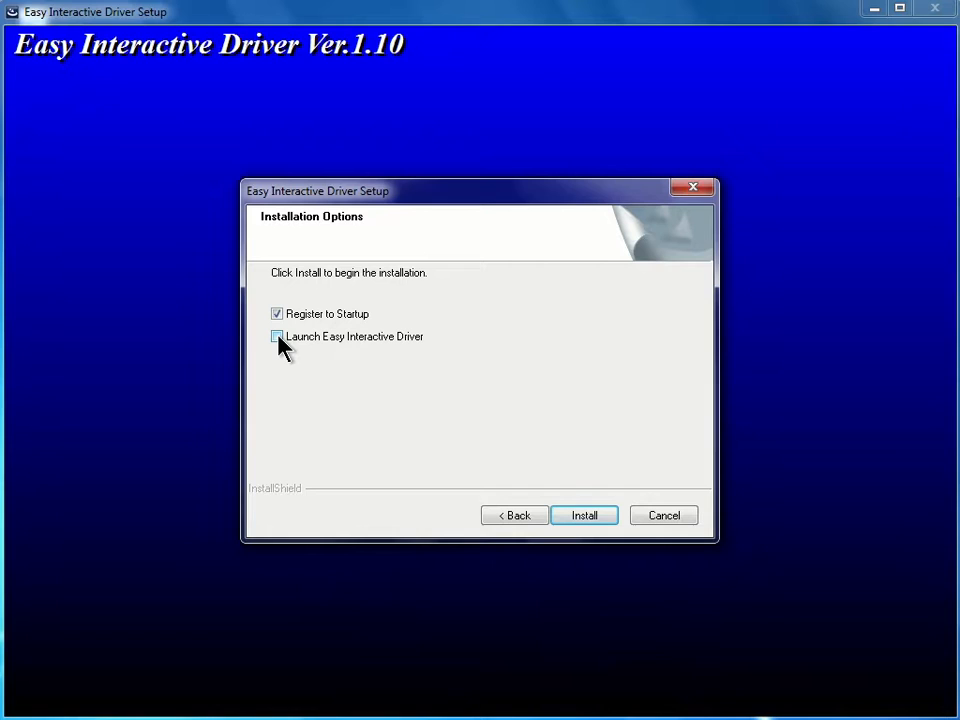
pyautogui.click(276, 336)
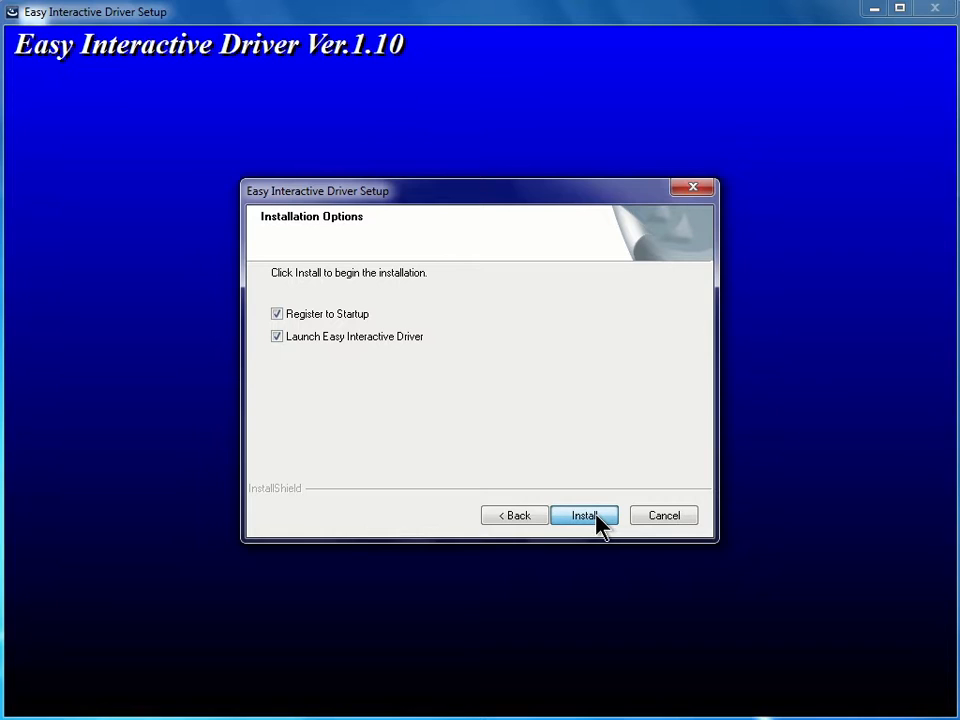
pyautogui.click(584, 516)
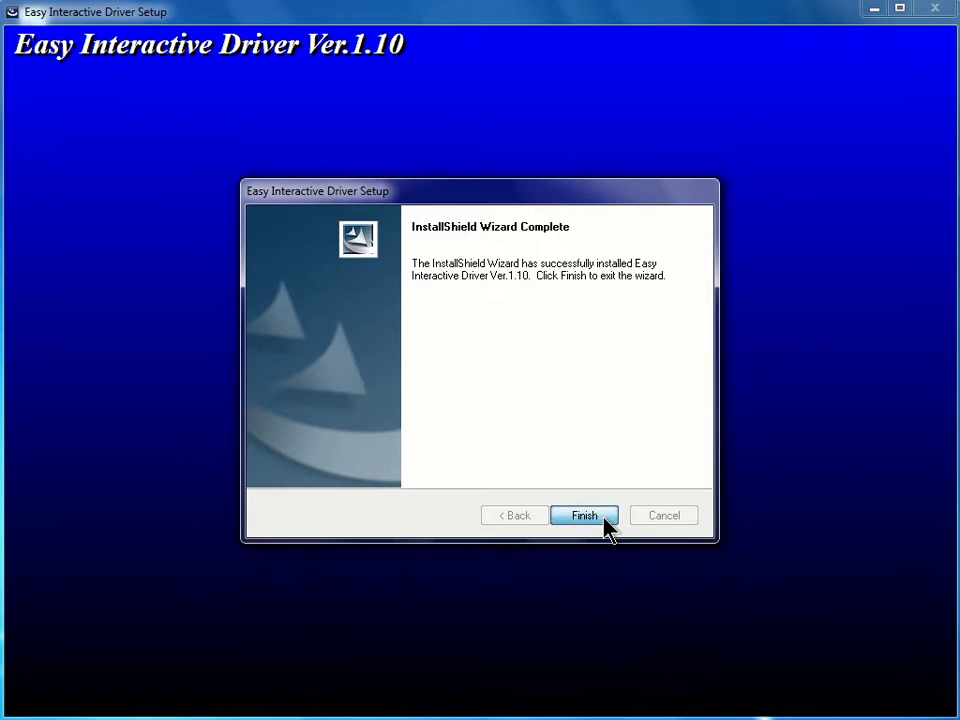
pyautogui.click(584, 516)
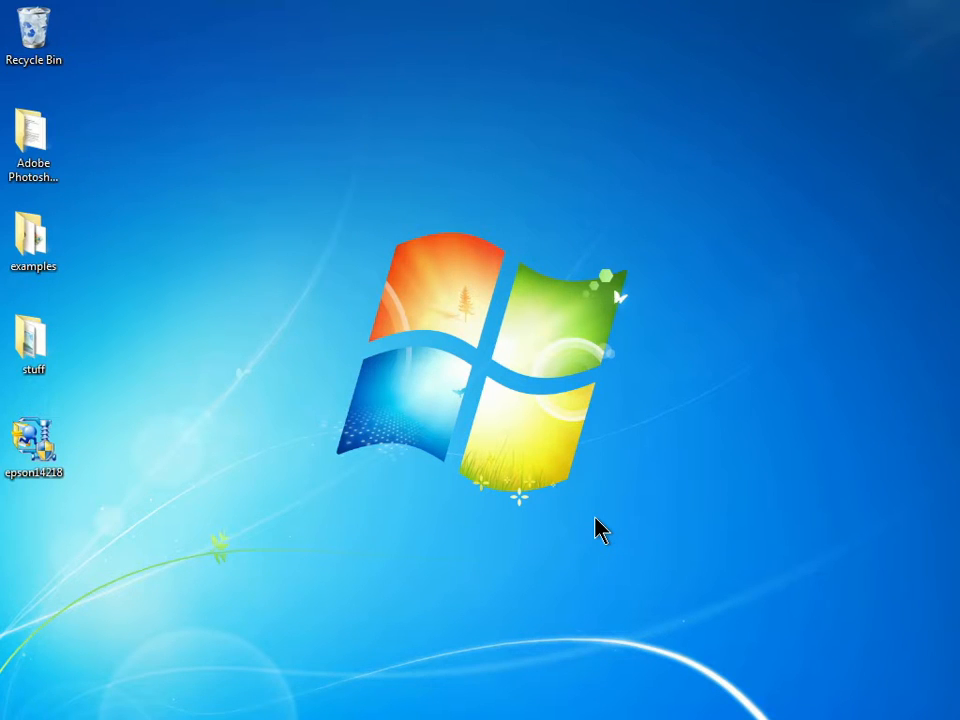
pyautogui.moveTo(384, 582)
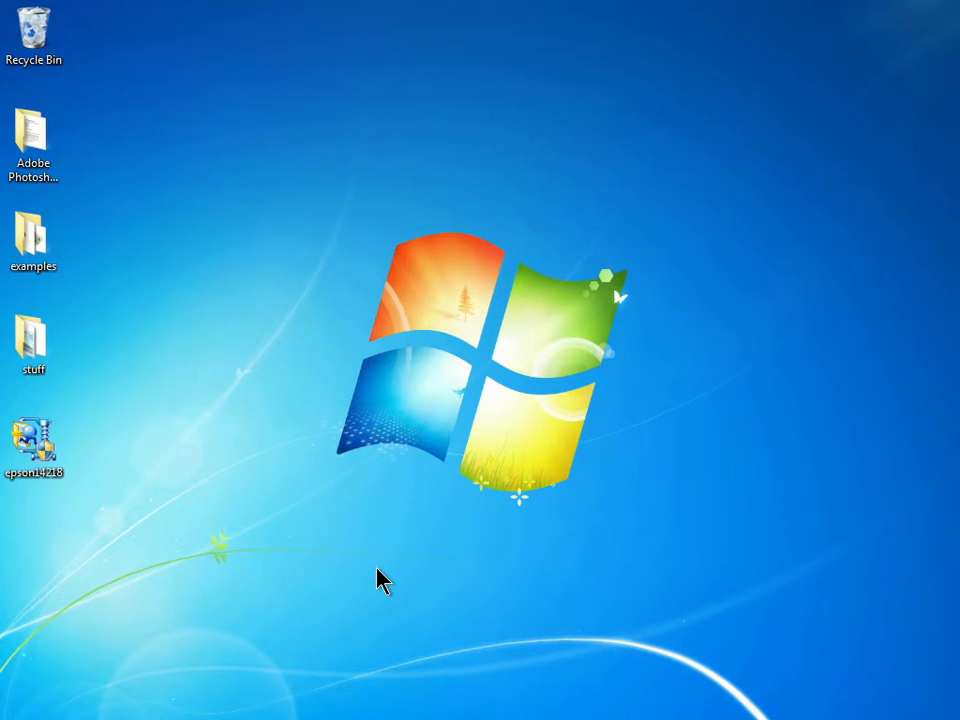
pyautogui.moveTo(92, 656)
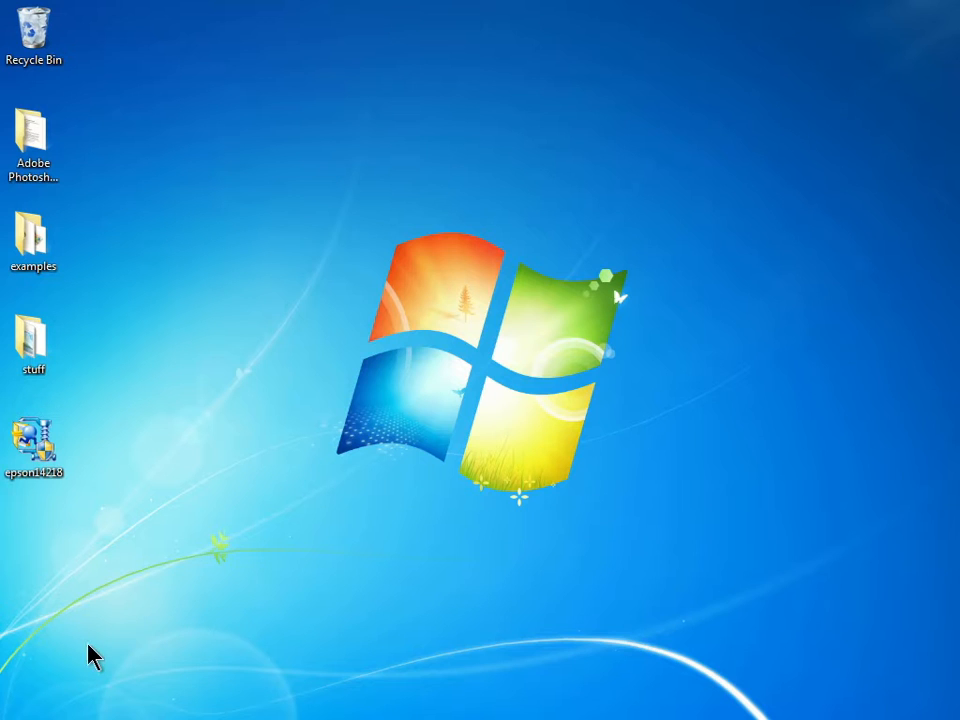
pyautogui.moveTo(8, 710)
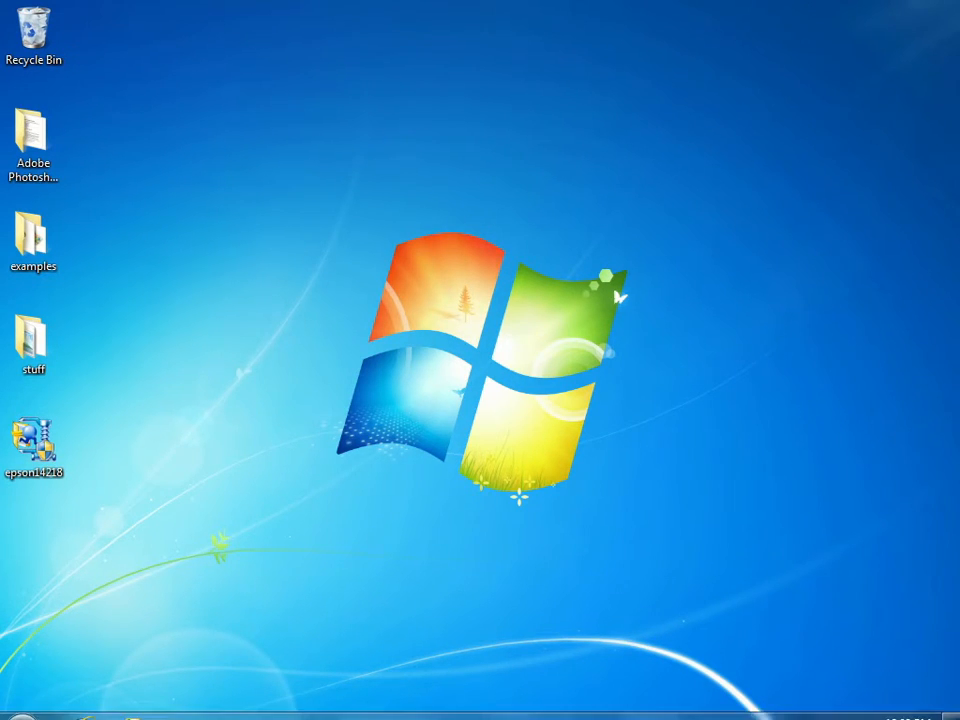
# Show the Start menu's All Programs list to look for the new driver
pyautogui.click(18, 704)
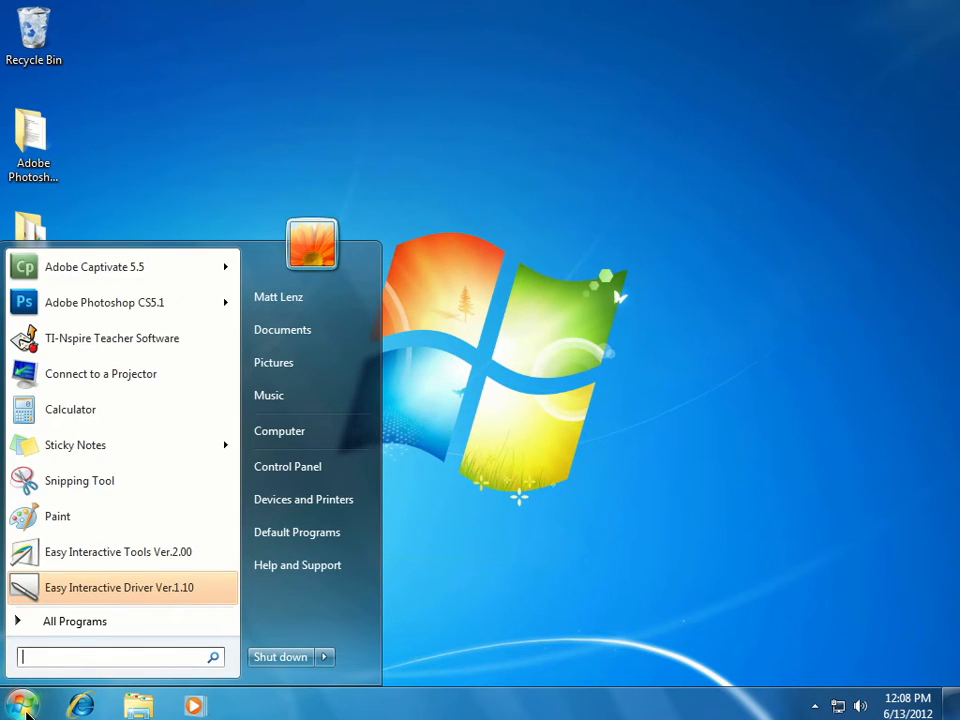
pyautogui.click(74, 620)
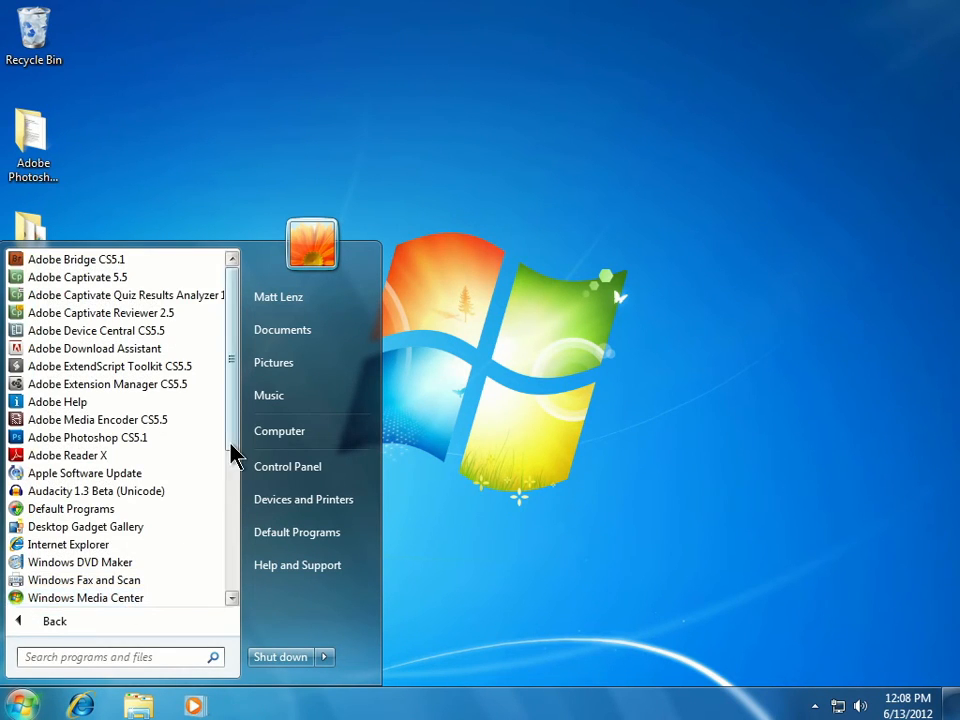